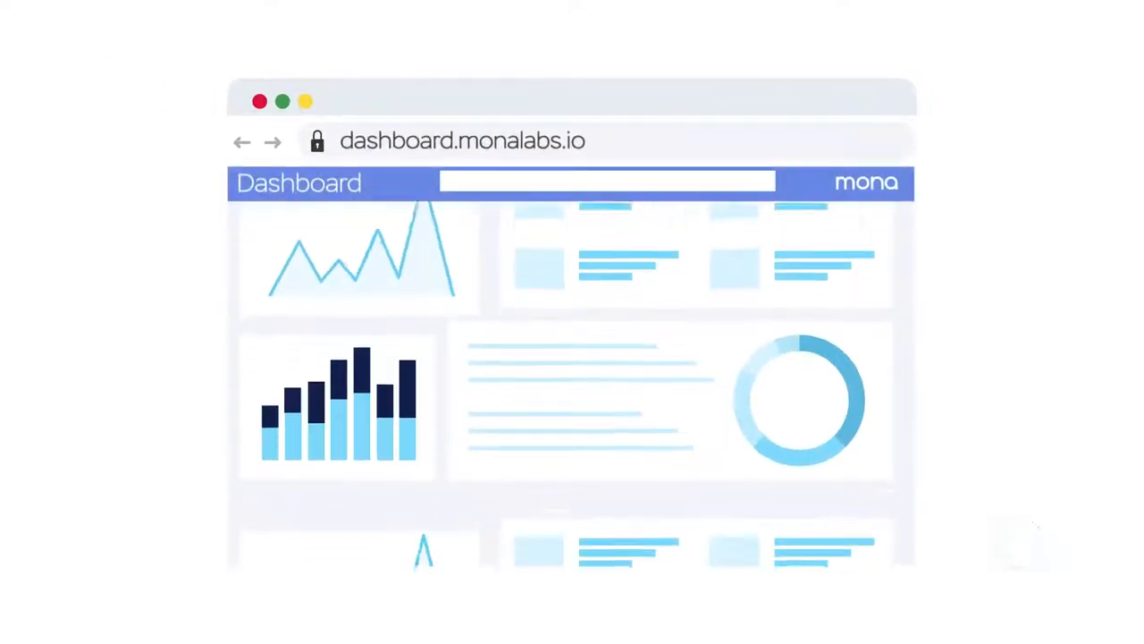
scroll("down", 3)
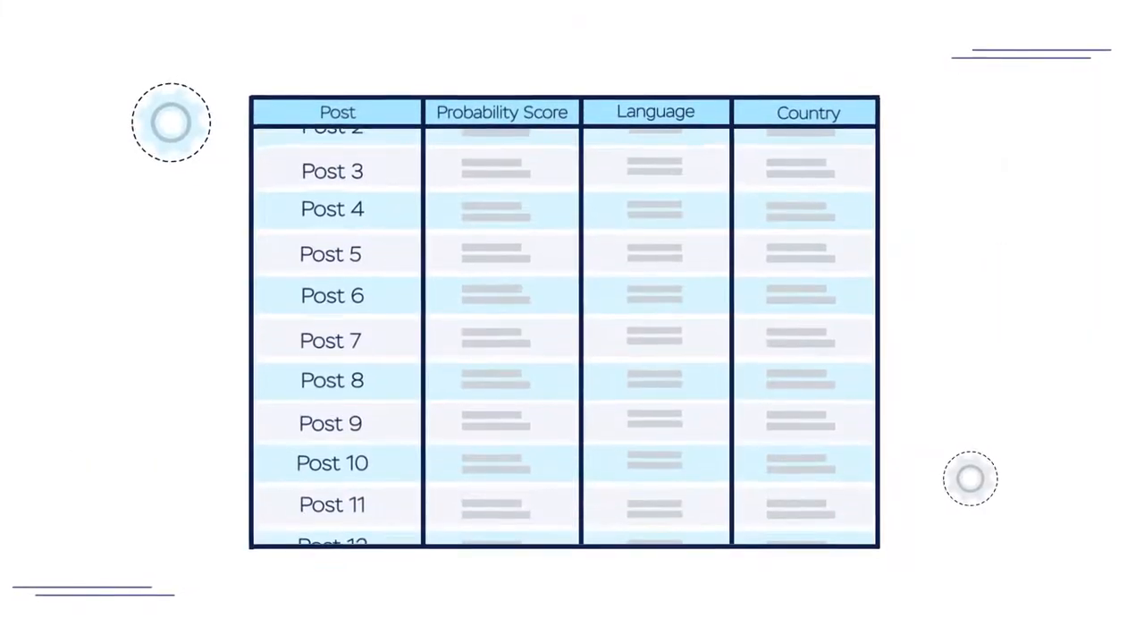
scroll("down", 3)
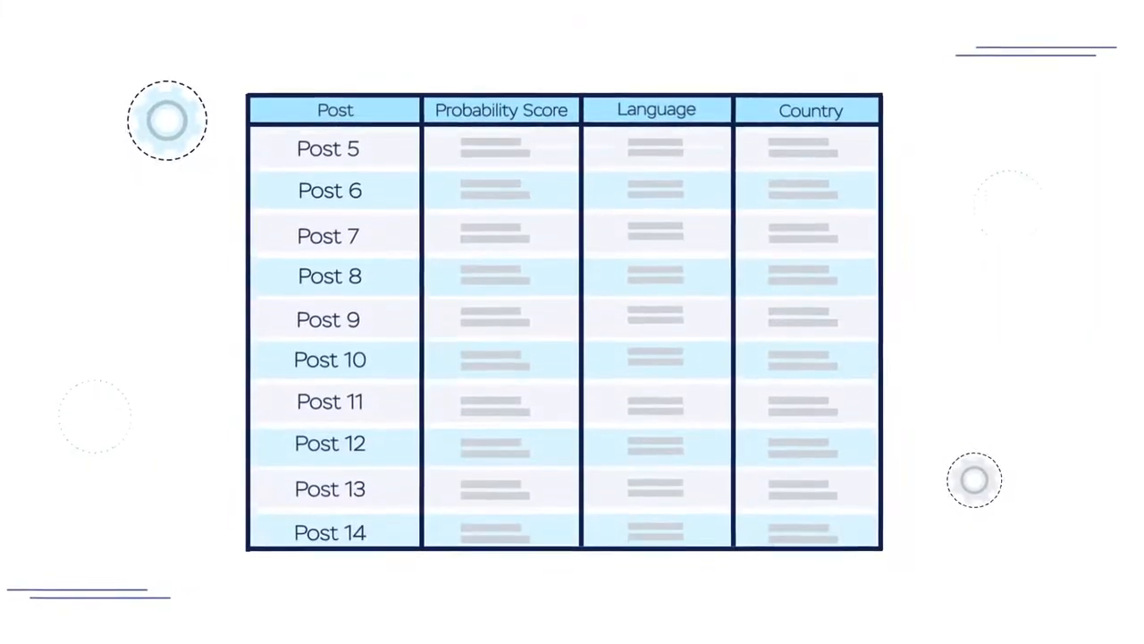
scroll("down", 3)
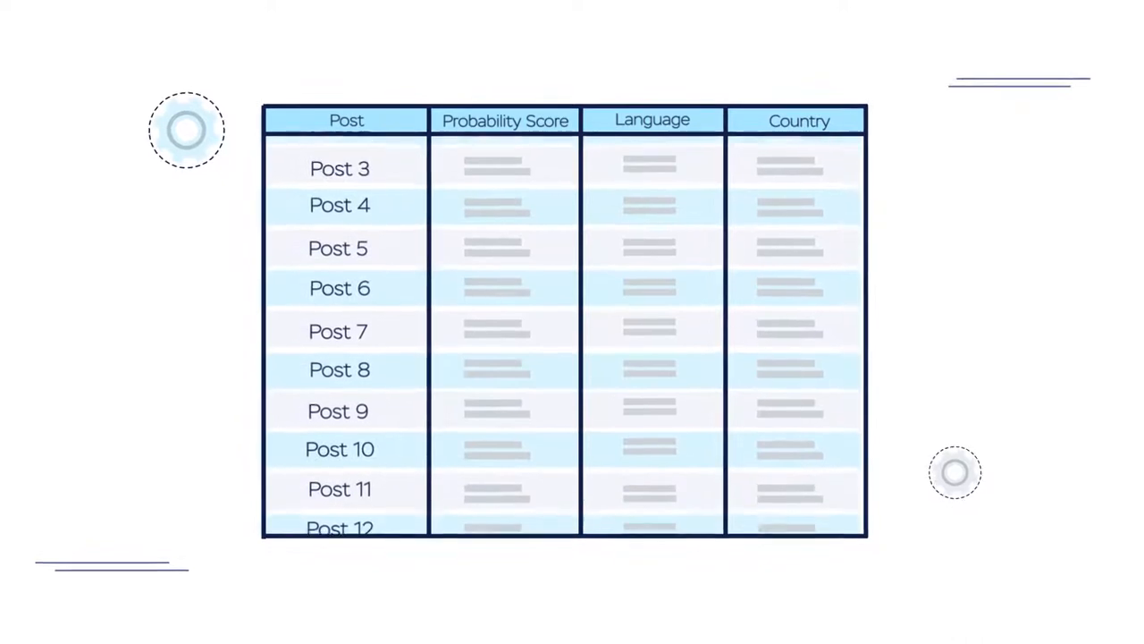
scroll("down", 3)
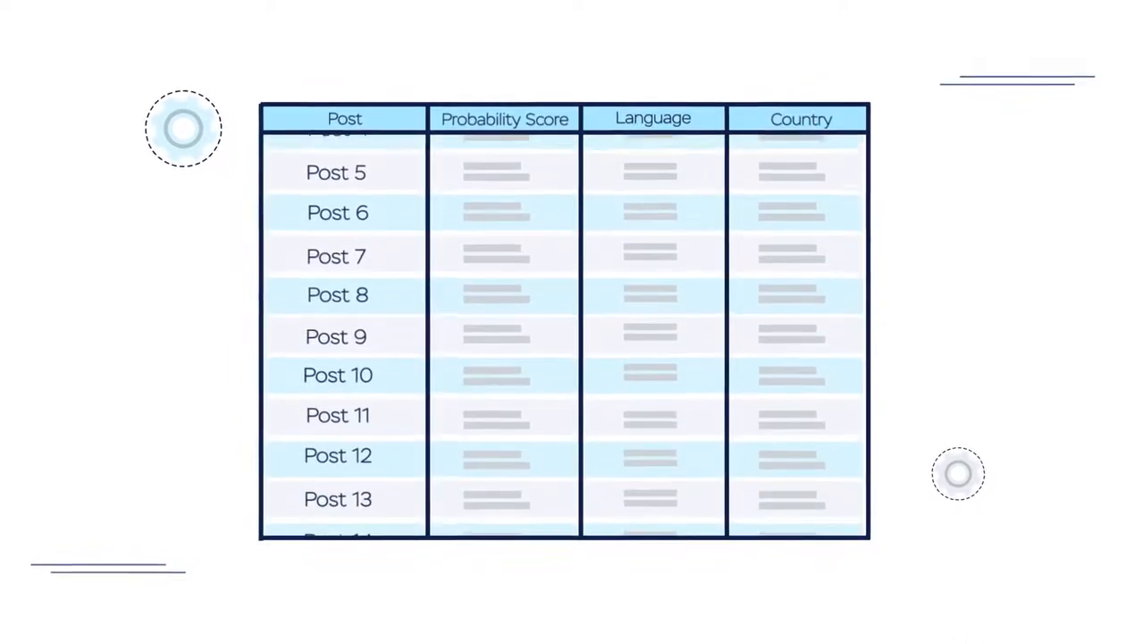
scroll("down", 3)
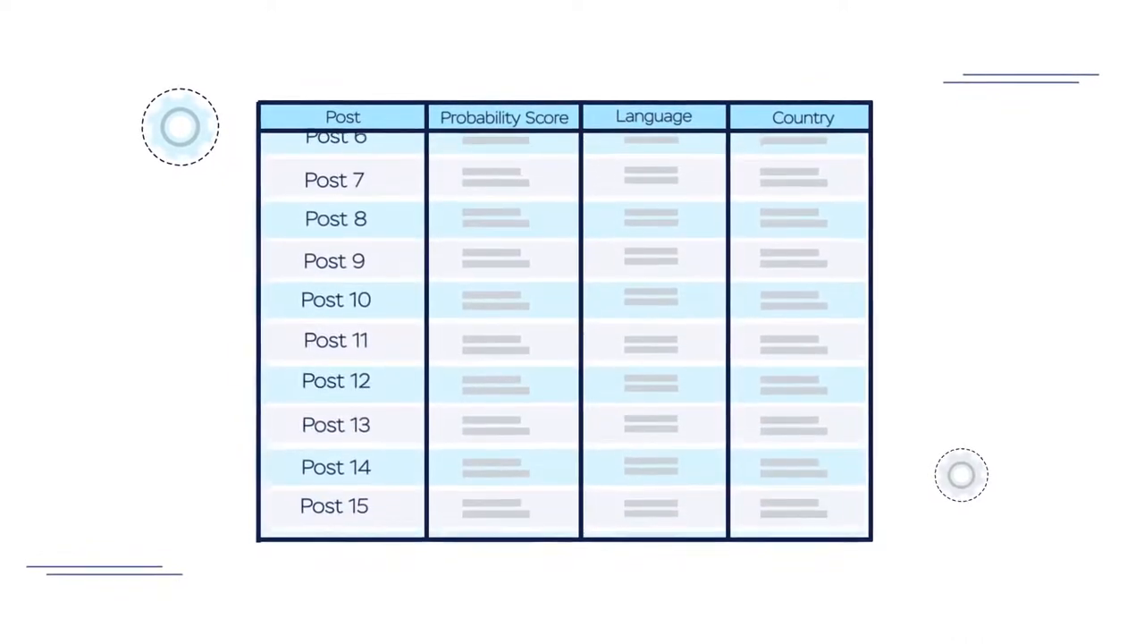
scroll("down", 3)
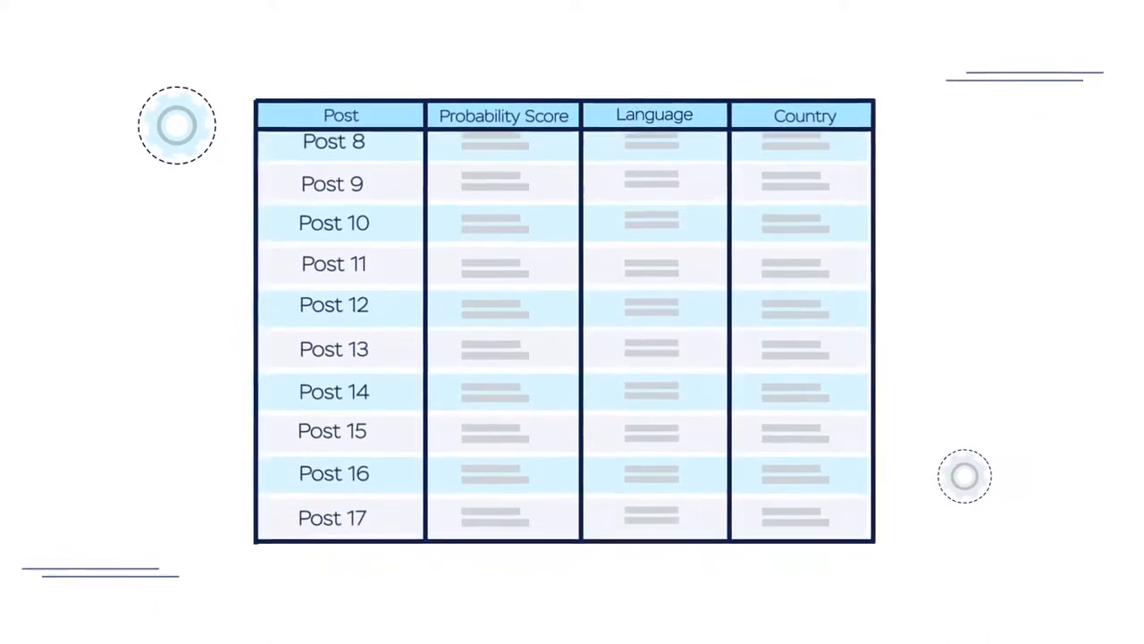
scroll("down", 3)
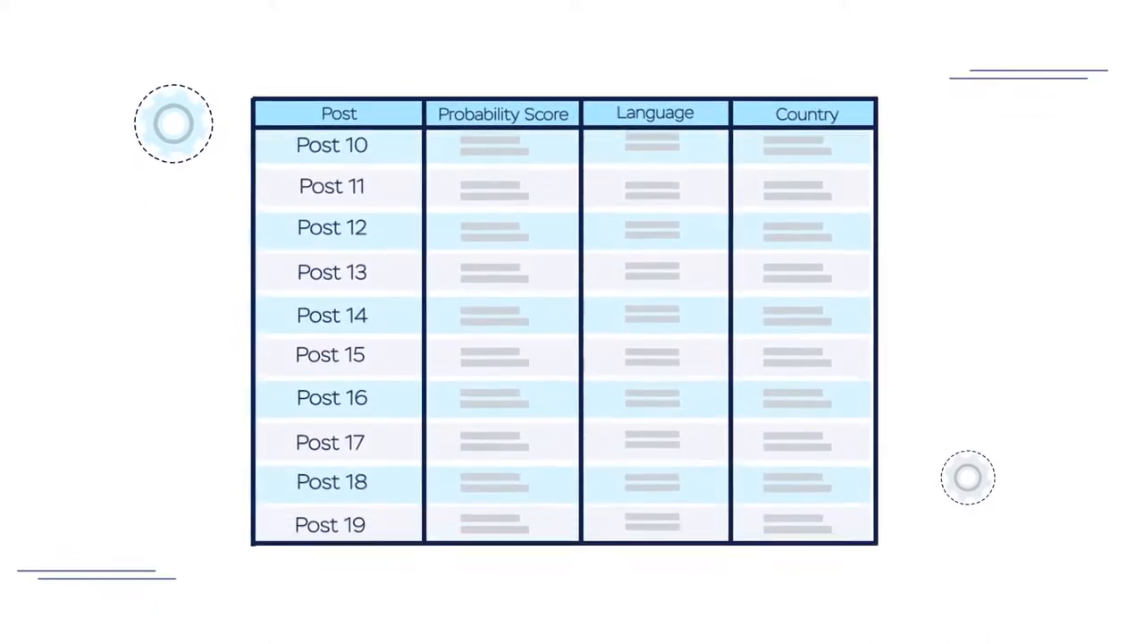